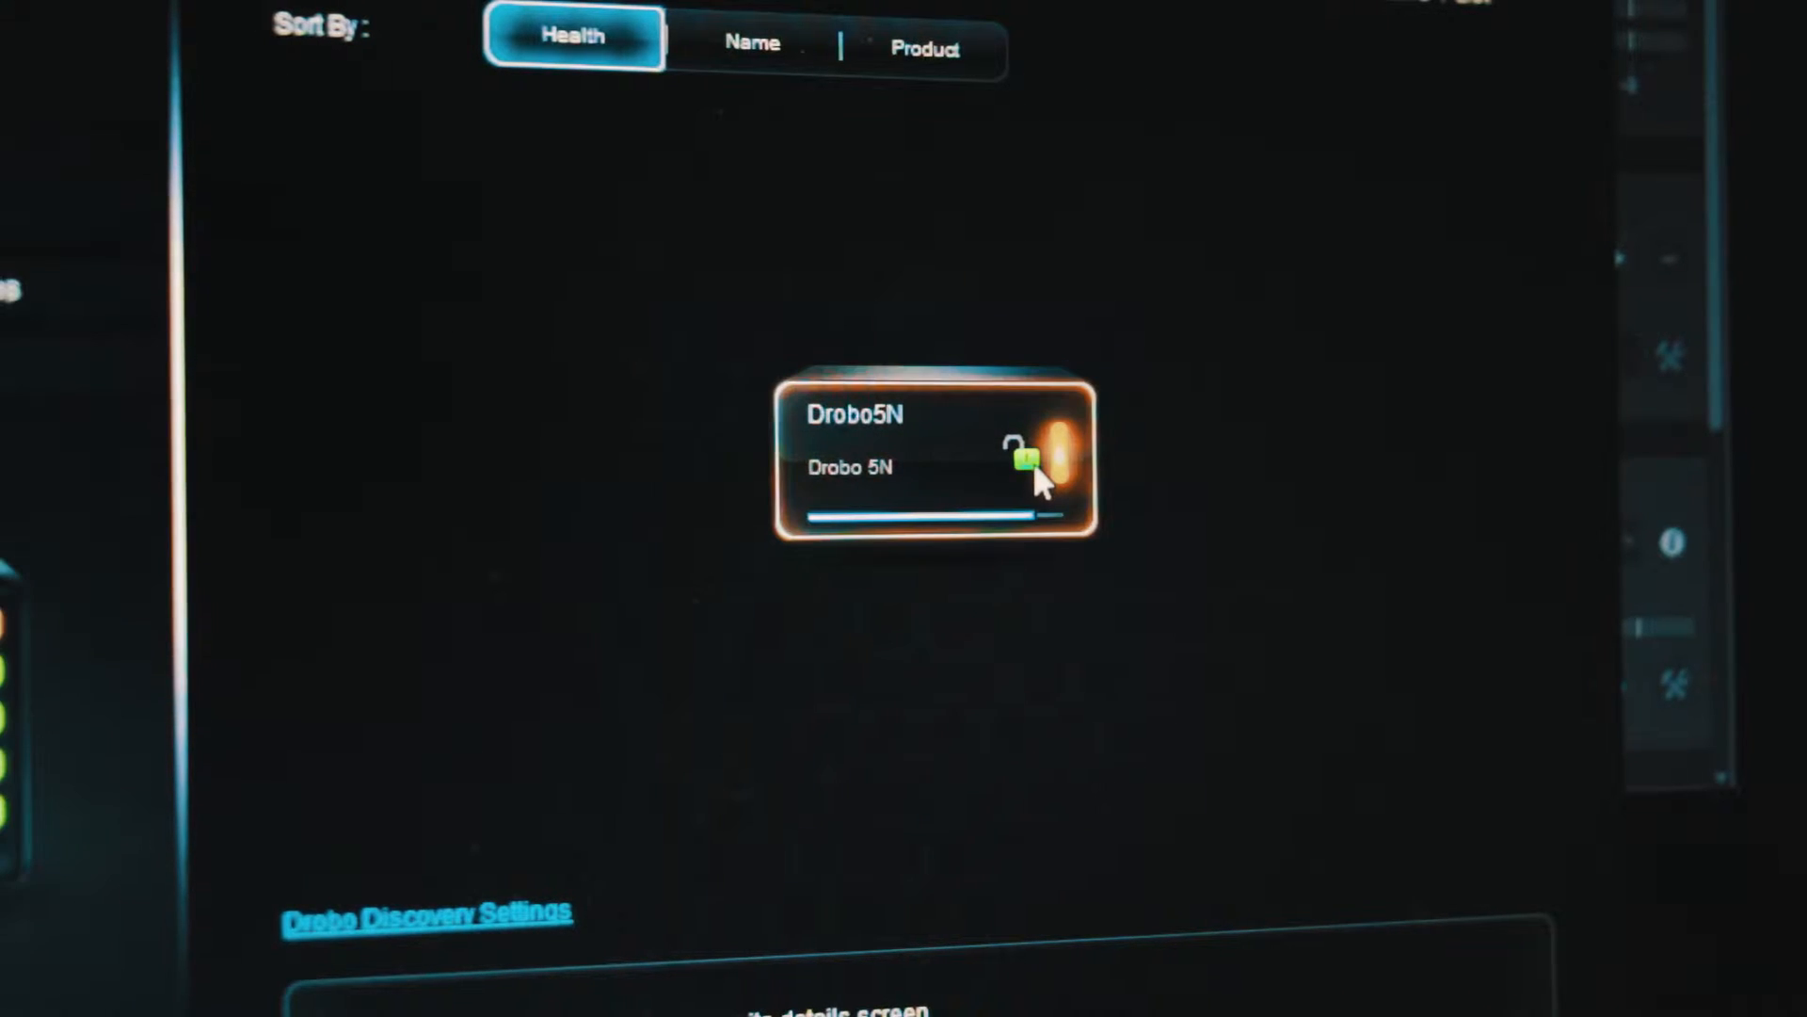
- Open the Drobo5N and approve the firmware 3.5.6 update despite the restart warning
left_click(934, 455)
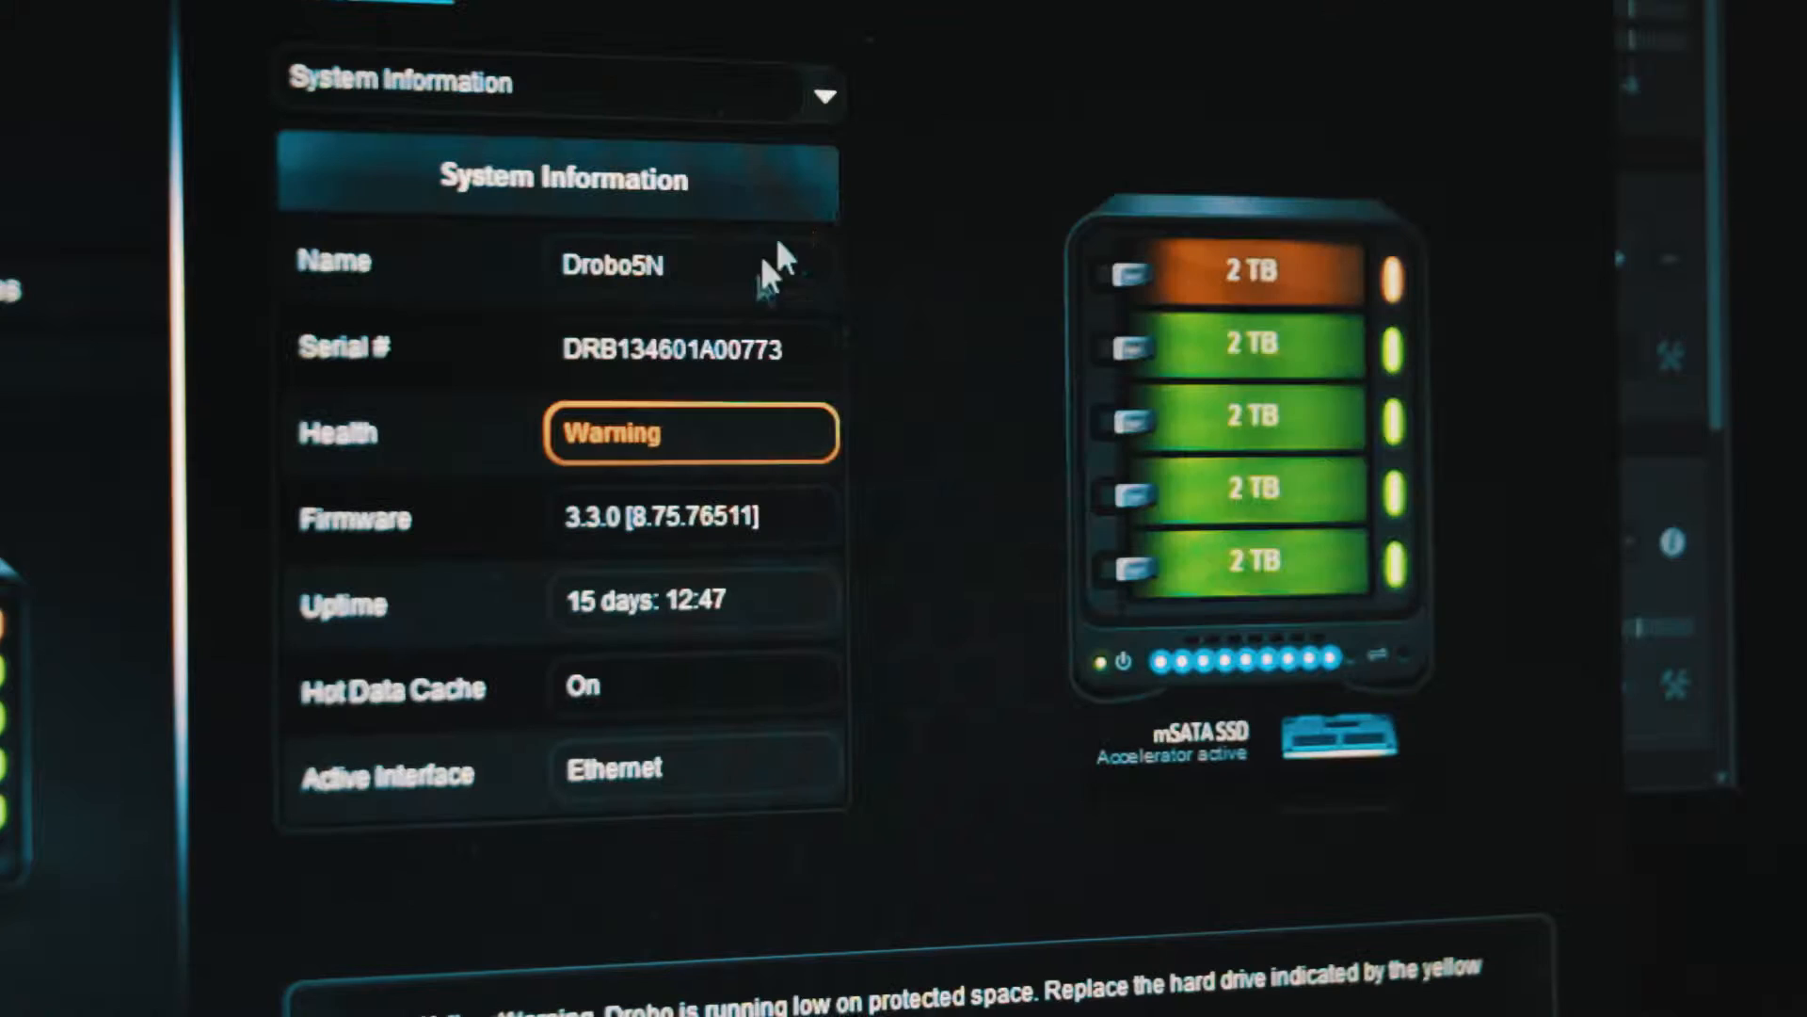
mouse_move(934, 521)
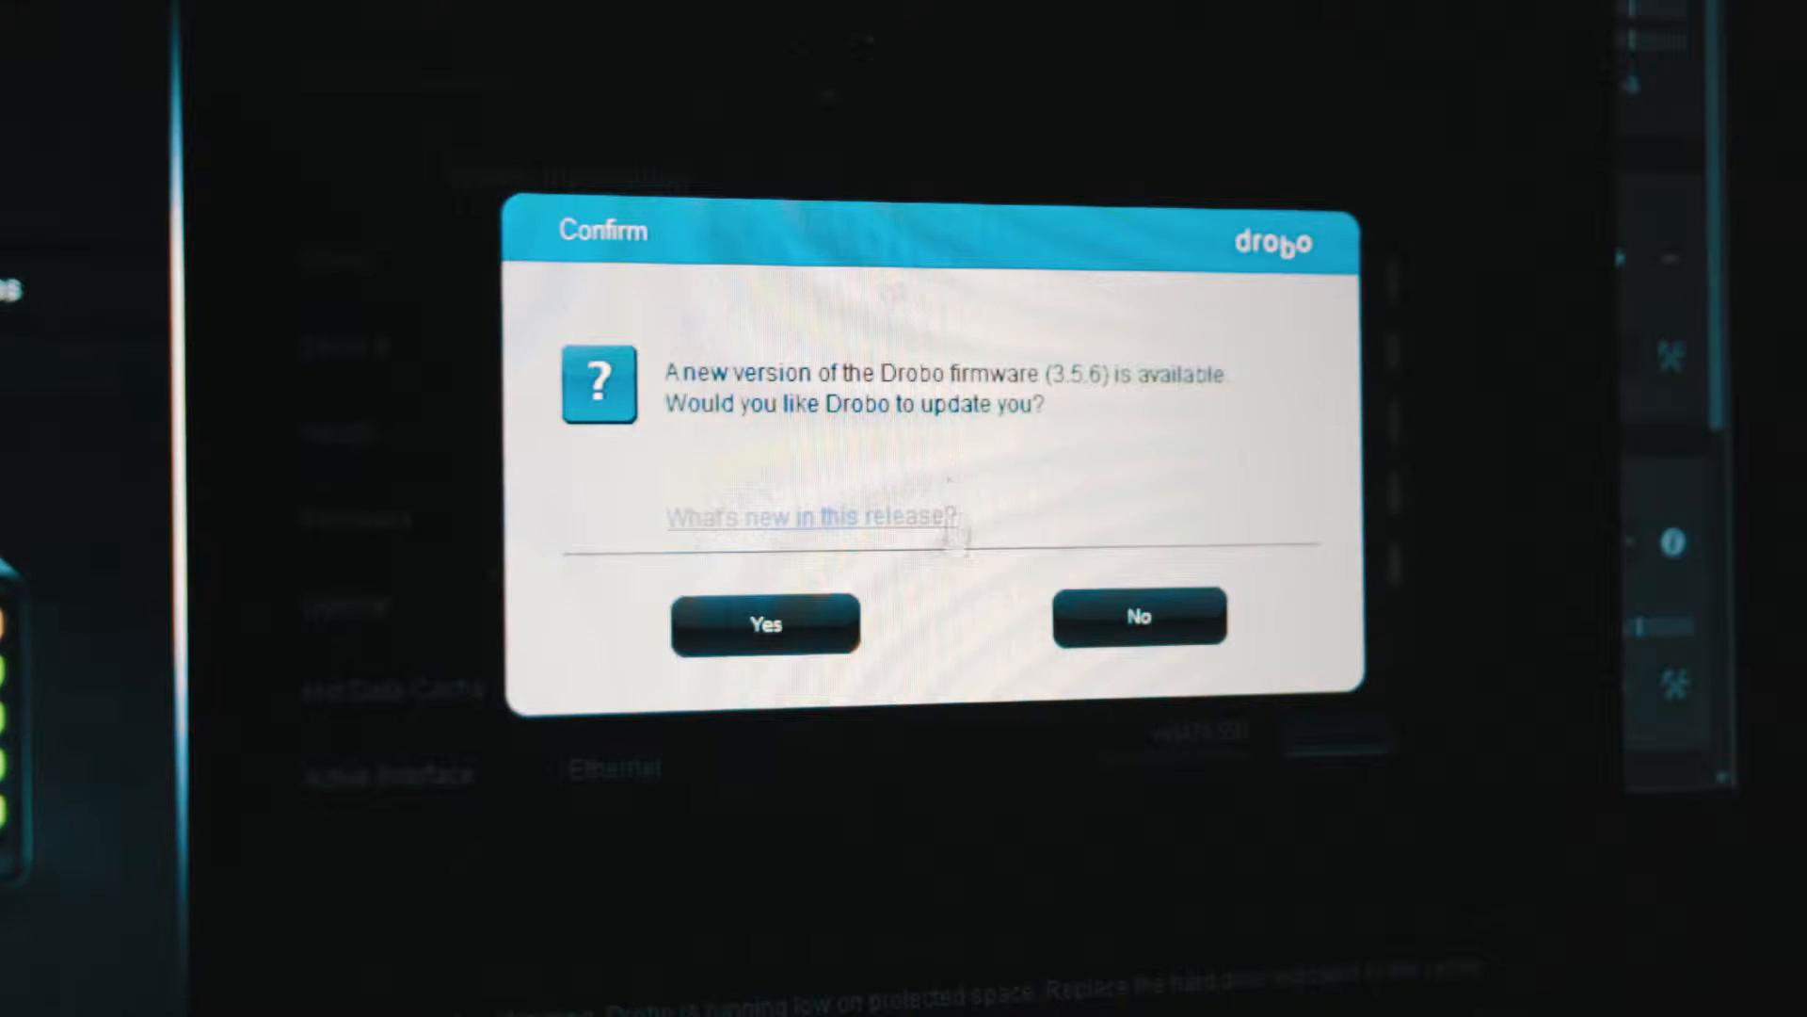
left_click(764, 625)
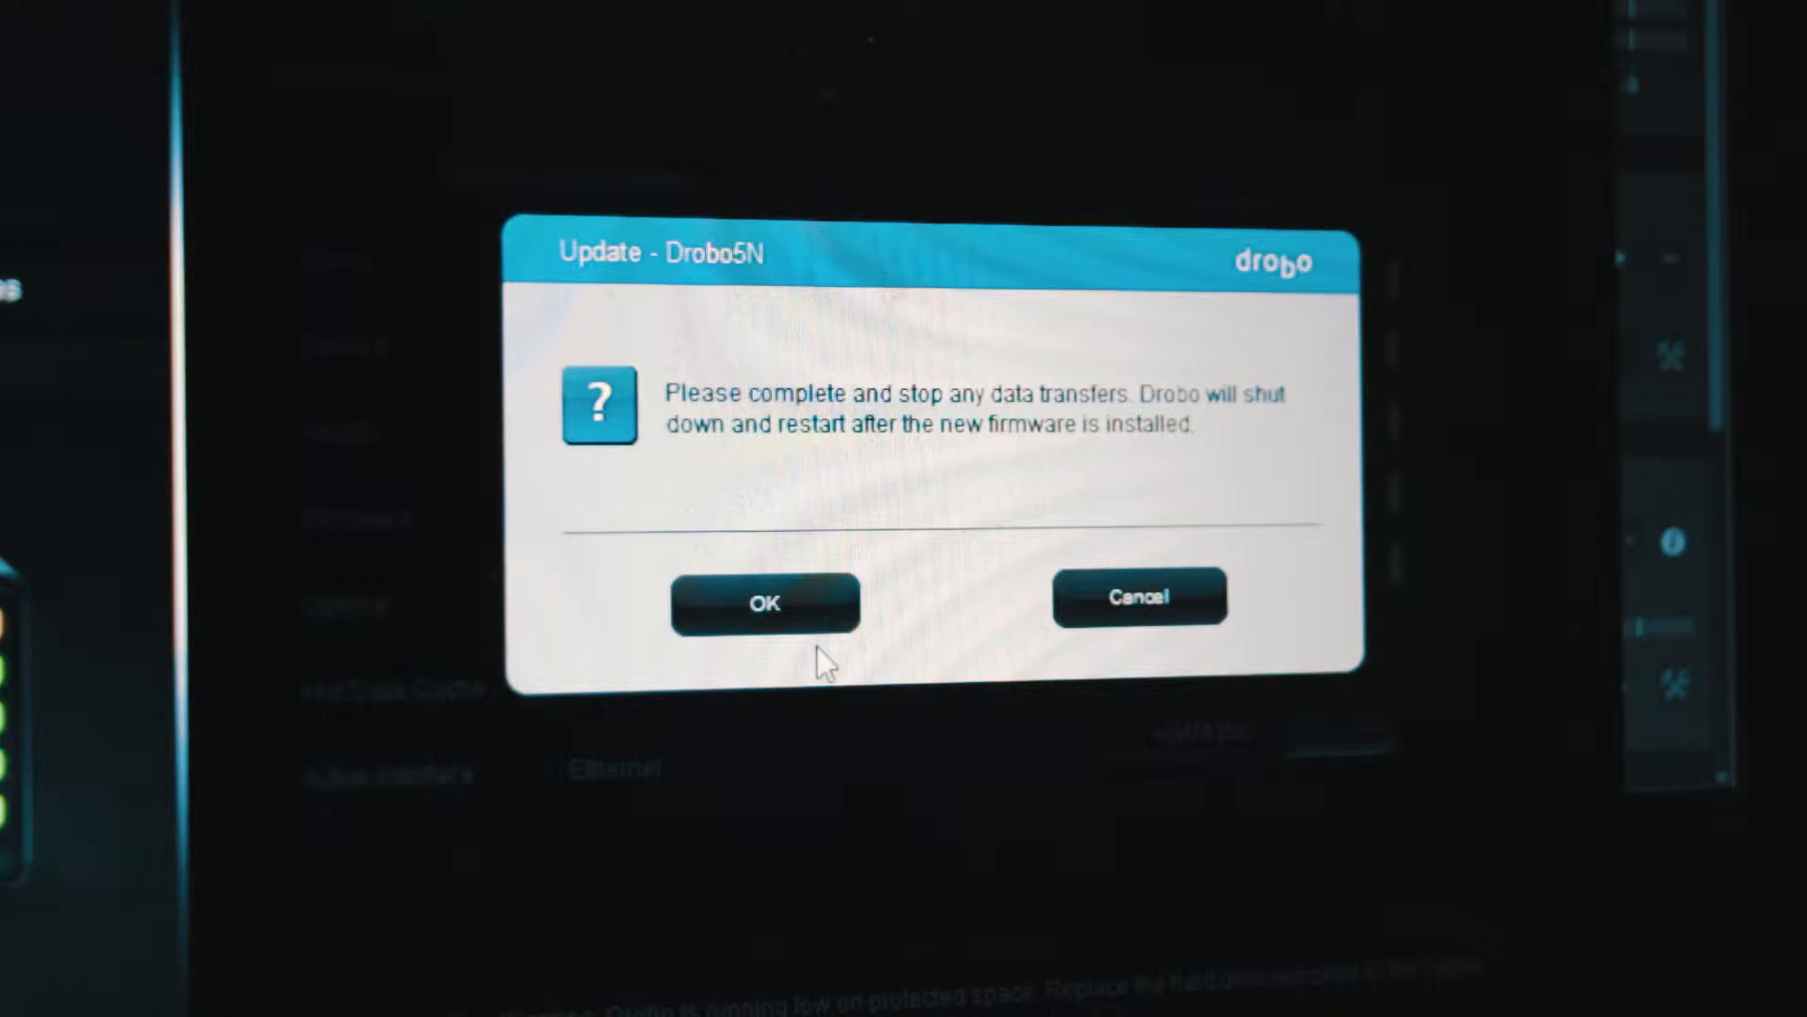
left_click(765, 604)
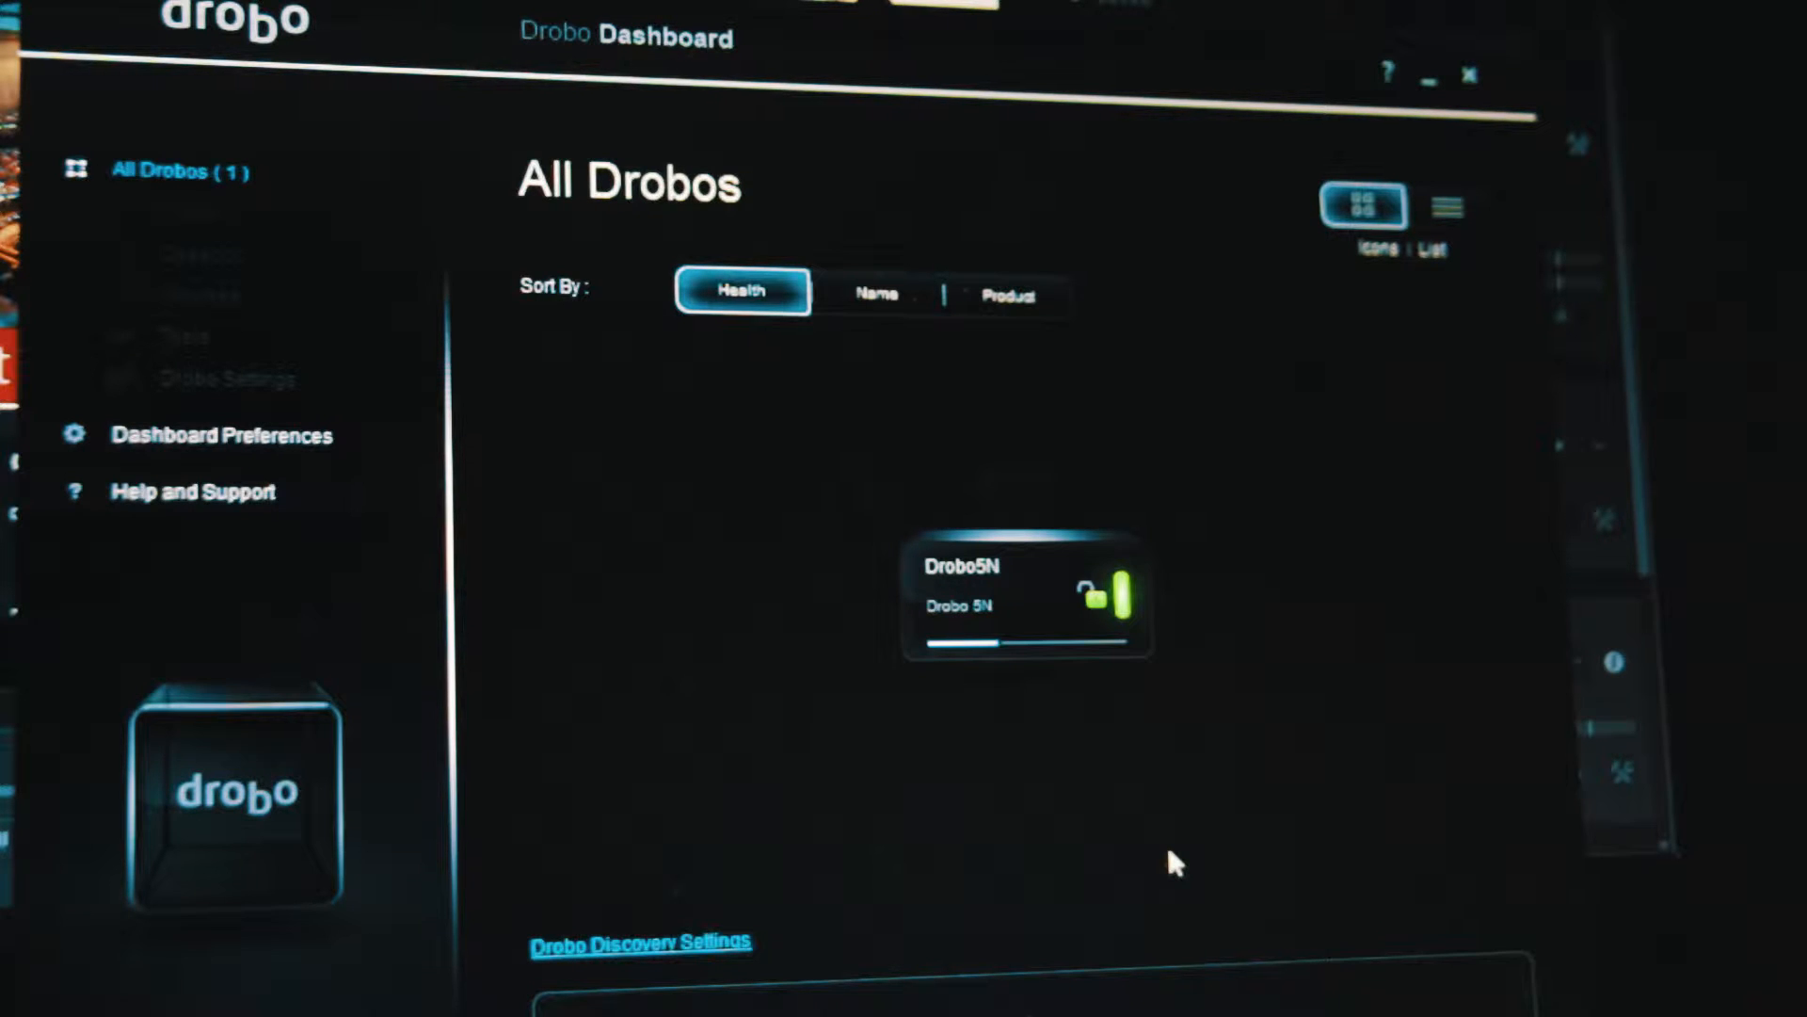
mouse_move(1073, 637)
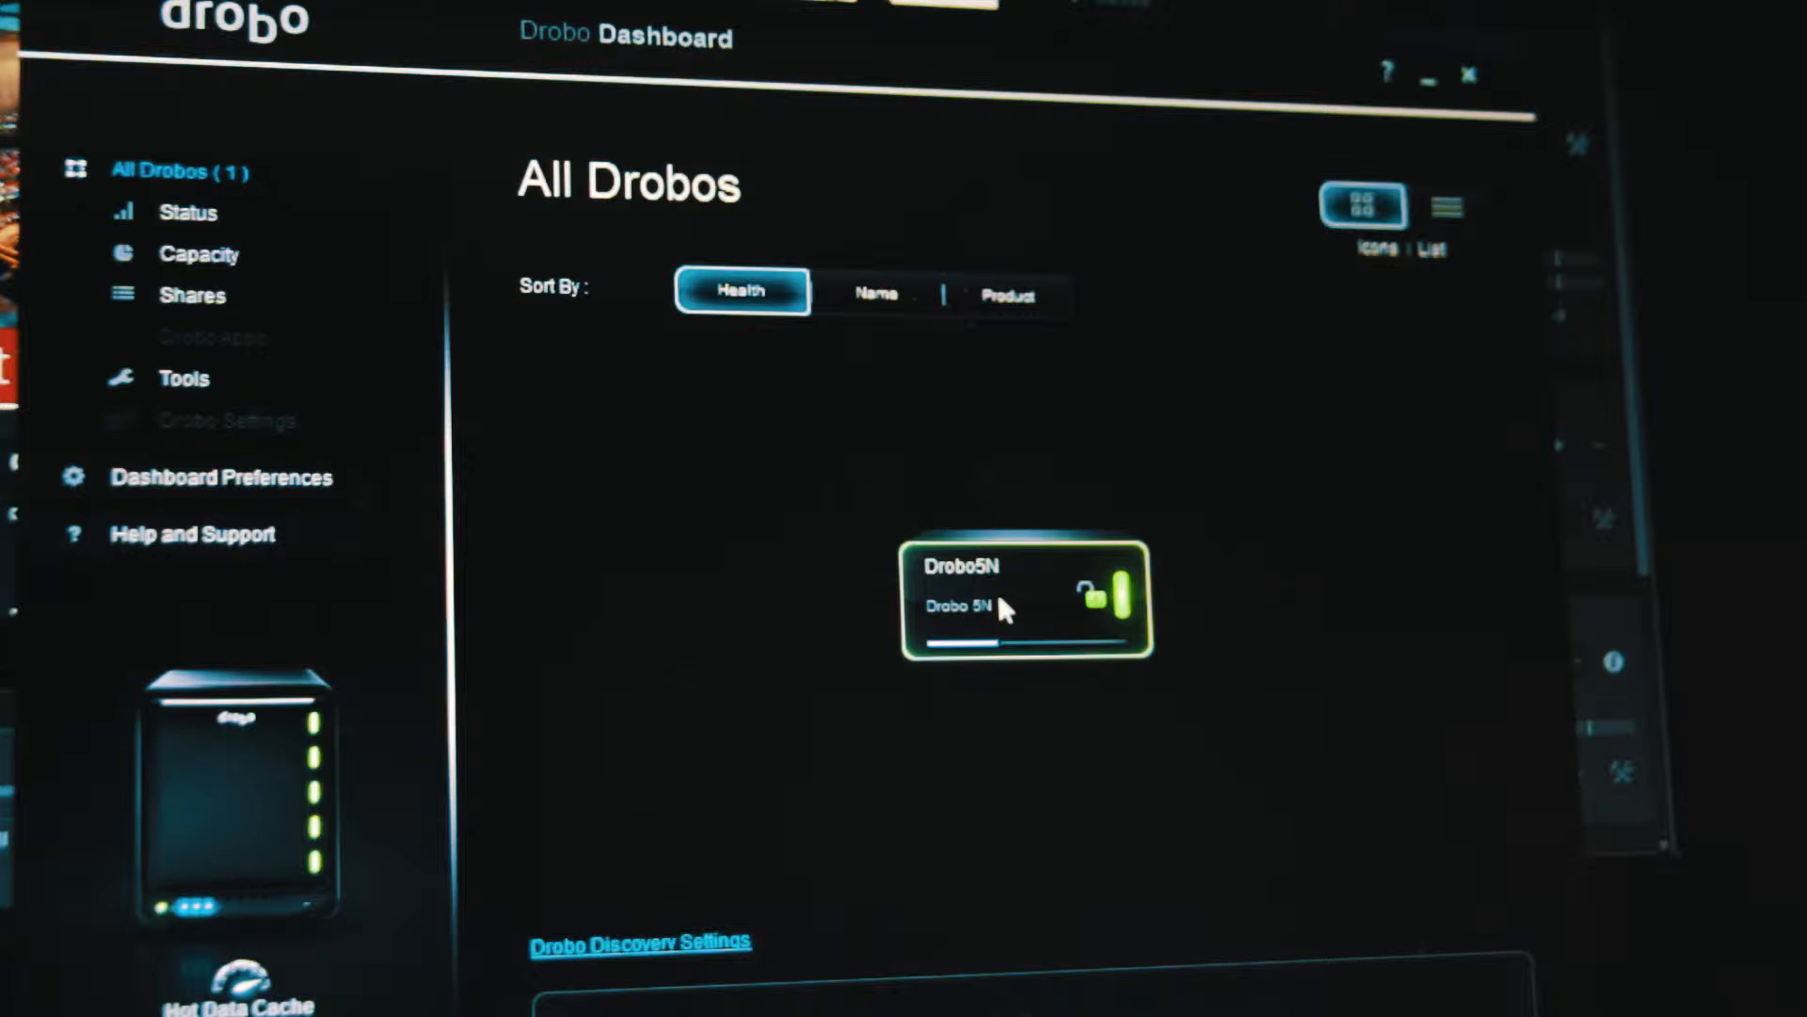
mouse_move(245, 291)
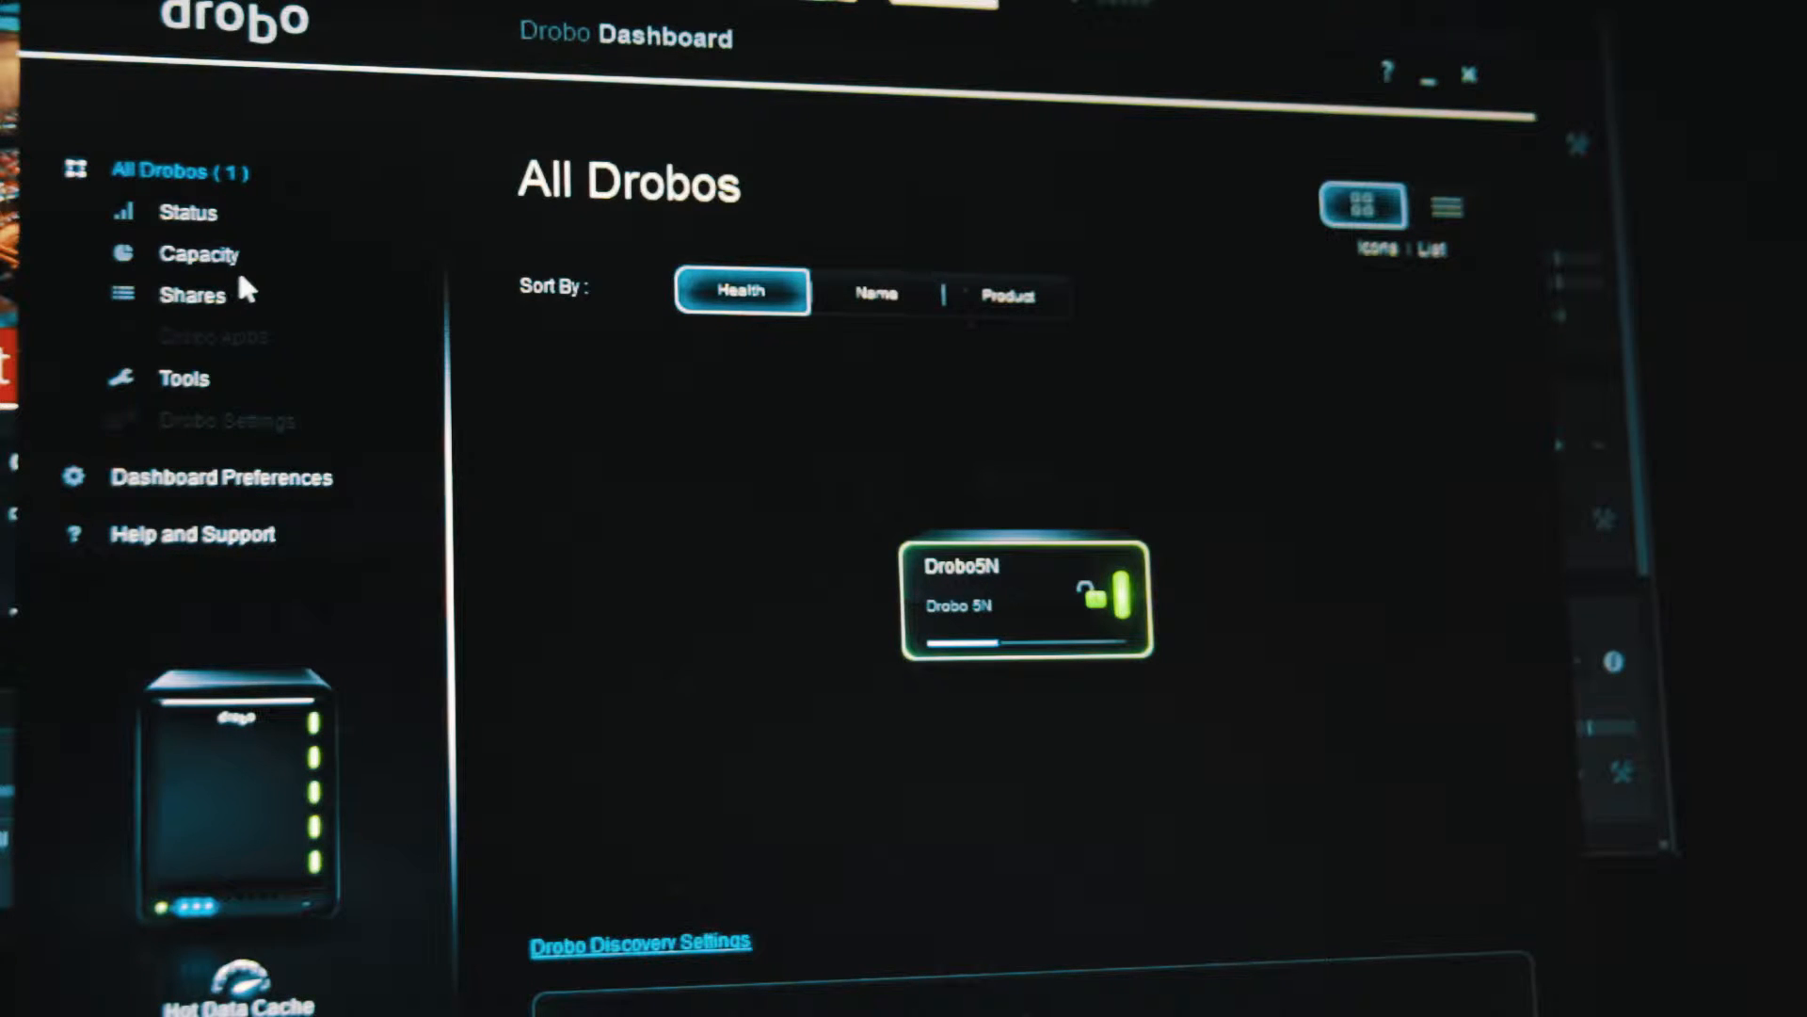